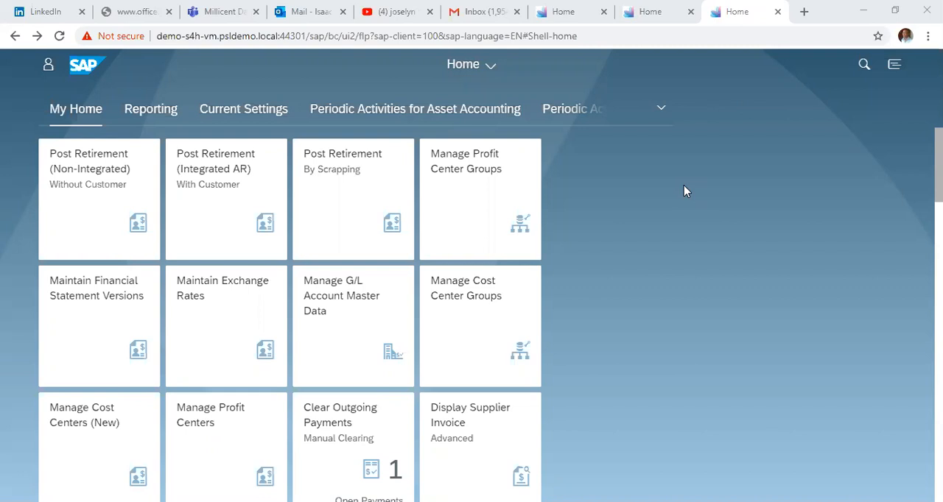
{"action": "mouse_move", "coordinate": [451, 186]}
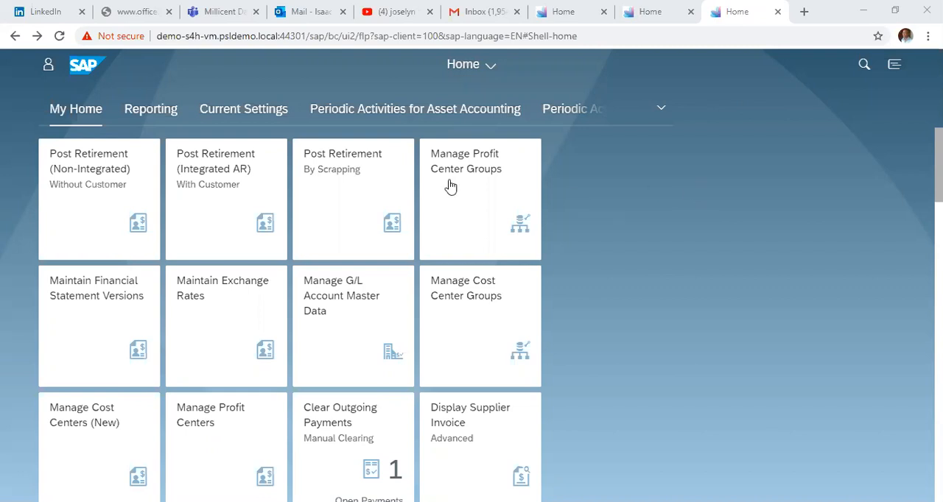
{"action": "mouse_move", "coordinate": [237, 203]}
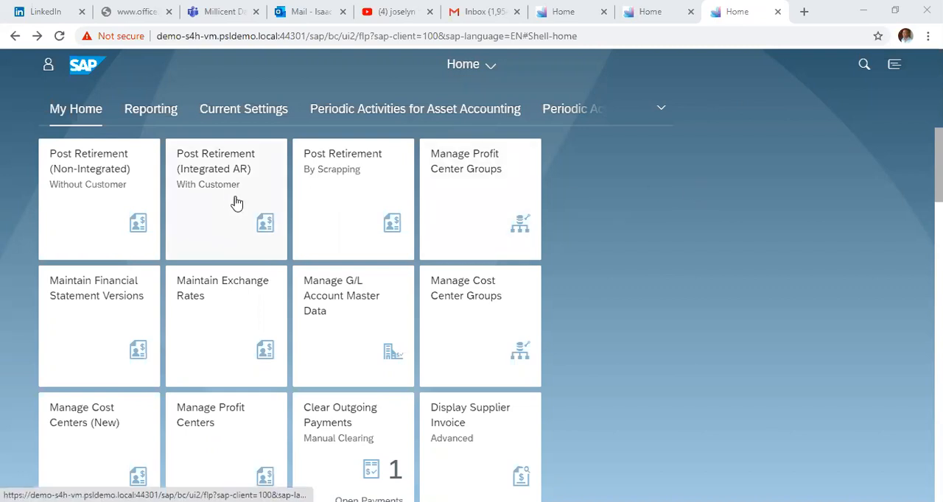
{"action": "mouse_move", "coordinate": [239, 203]}
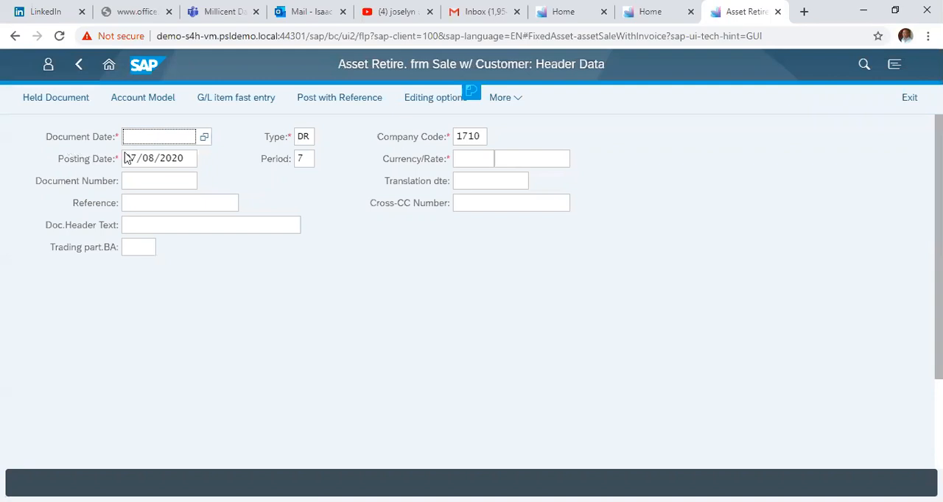
Set document and posting dates to 07/08/2020 and currency to USD.
{"action": "left_click", "coordinate": [159, 159]}
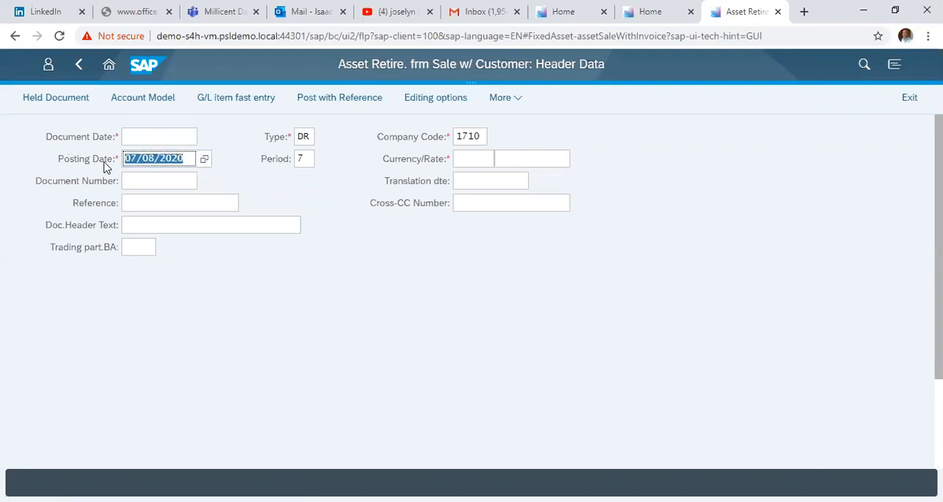
{"action": "left_click", "coordinate": [159, 135]}
{"action": "type", "text": "07/08/2020"}
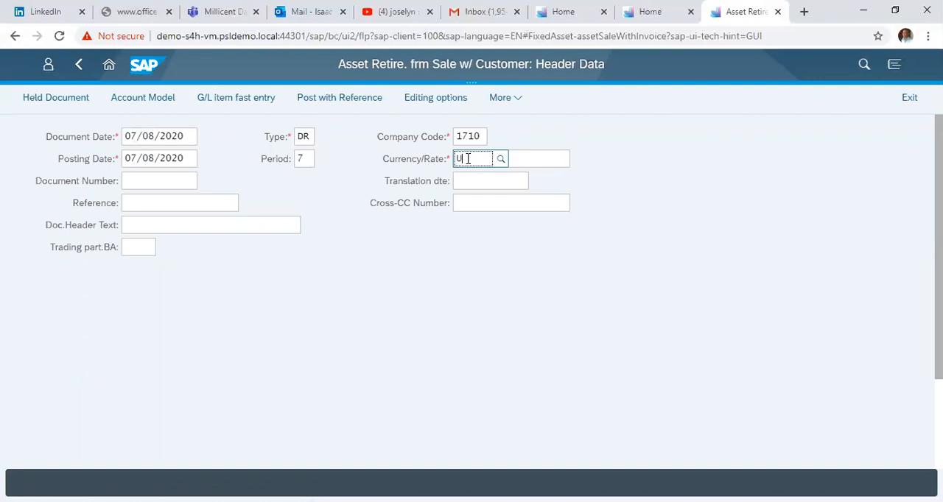
{"action": "left_click", "coordinate": [501, 159]}
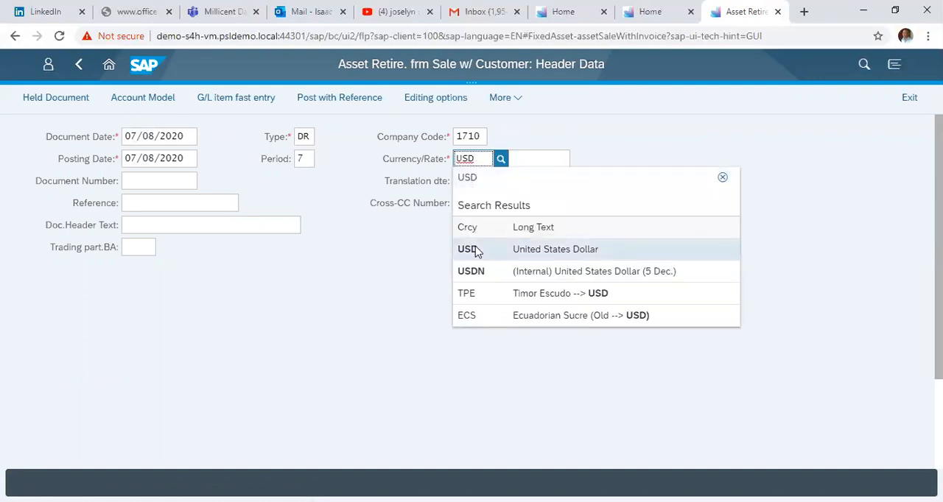
{"action": "left_click", "coordinate": [469, 249]}
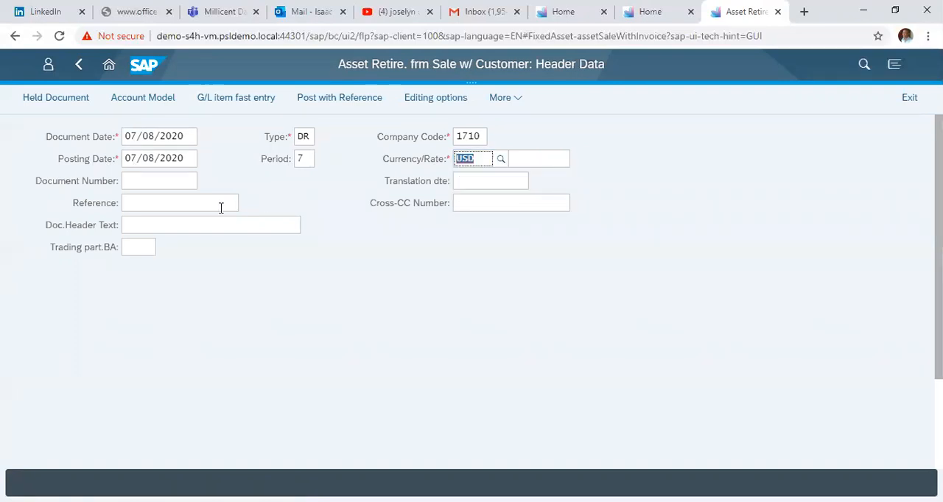
Enter 'Retirement of Asset' as the document header text.
{"action": "left_click", "coordinate": [211, 224]}
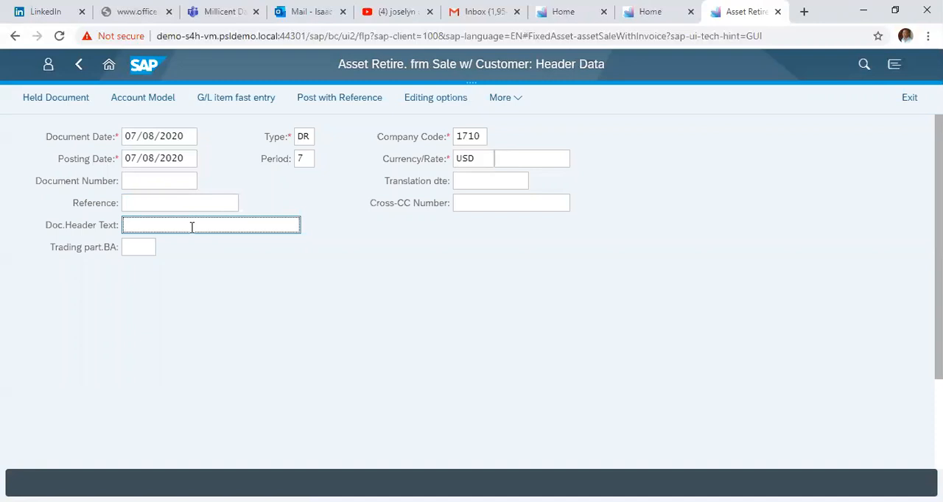
{"action": "type", "text": "Reti"}
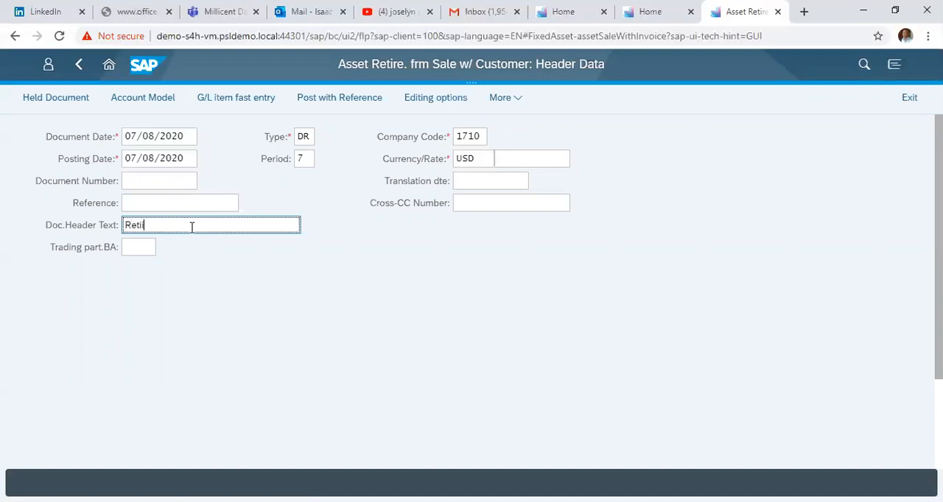
{"action": "type", "text": "rement of"}
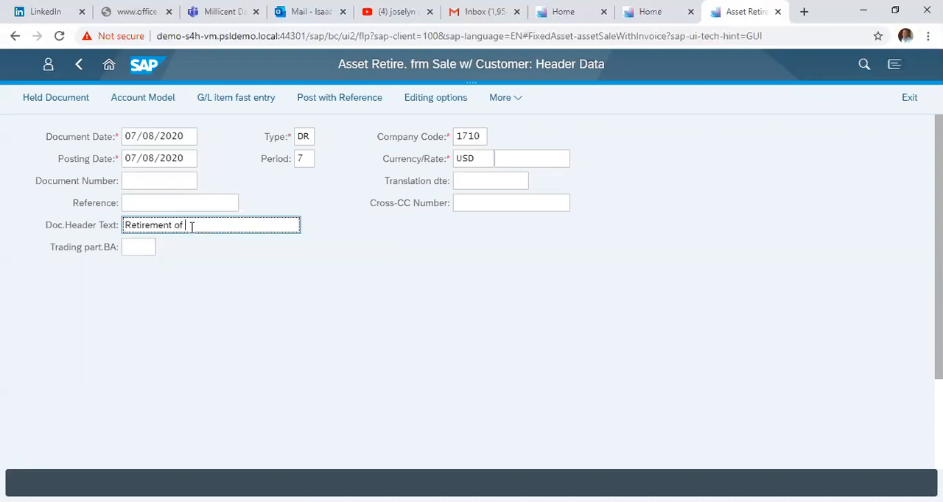
{"action": "type", "text": "Asset"}
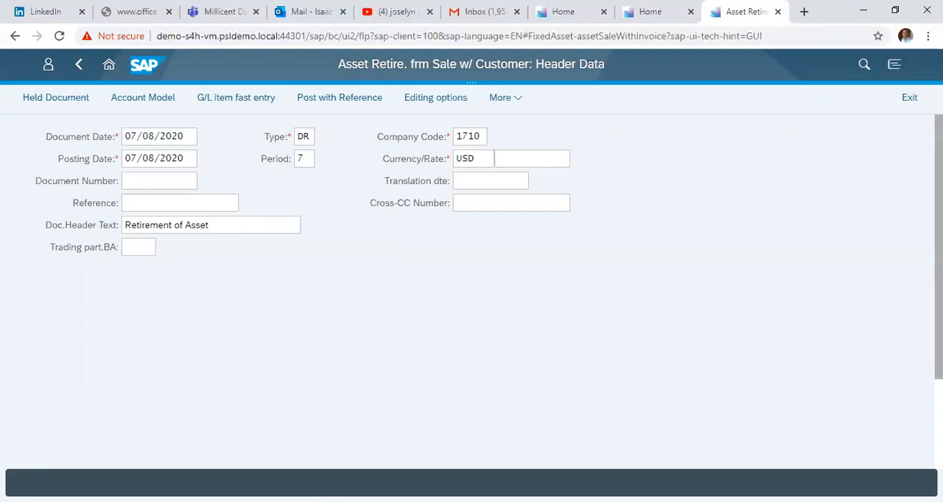
Look up and select customer Best Buy Limited as the first line item account.
{"action": "scroll", "scroll_direction": "down", "scroll_amount": 3}
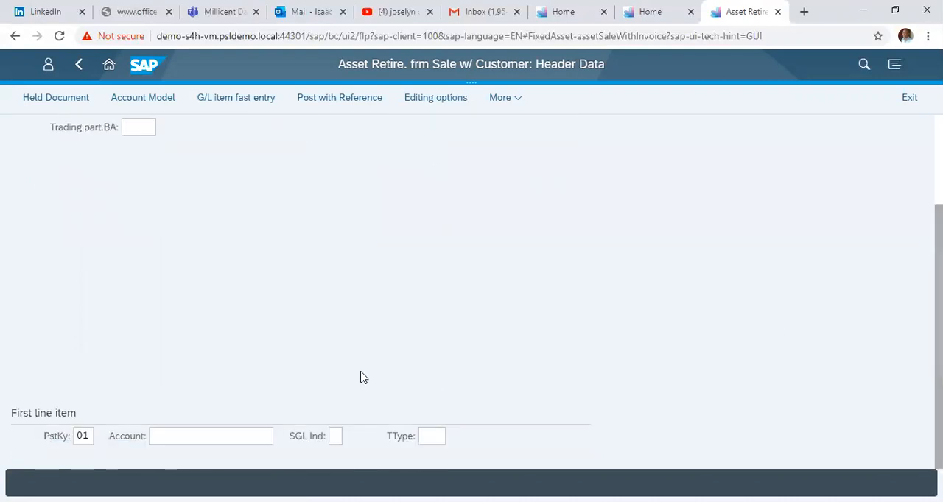
{"action": "left_click", "coordinate": [209, 436]}
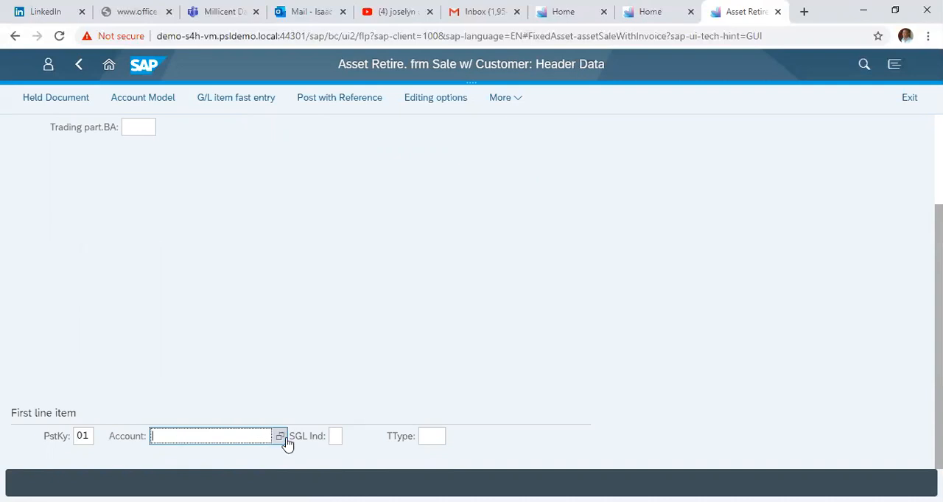
{"action": "left_click", "coordinate": [280, 436]}
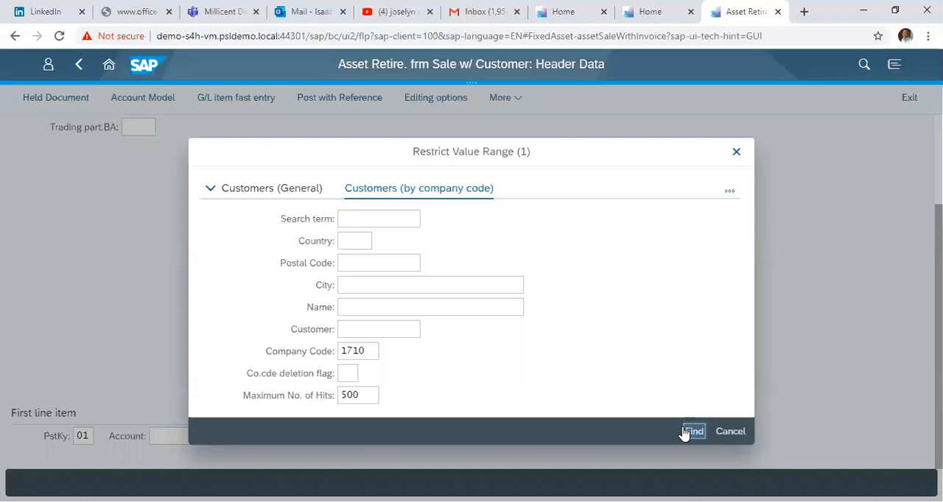
{"action": "left_click", "coordinate": [692, 430]}
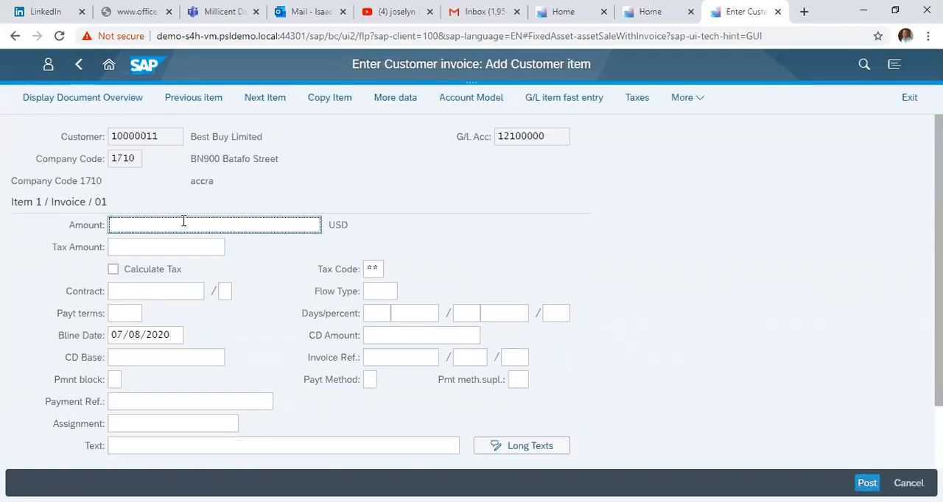
Enter amount 700 and item text 'Retirement of 800003' for the Best Buy item.
{"action": "type", "text": "700"}
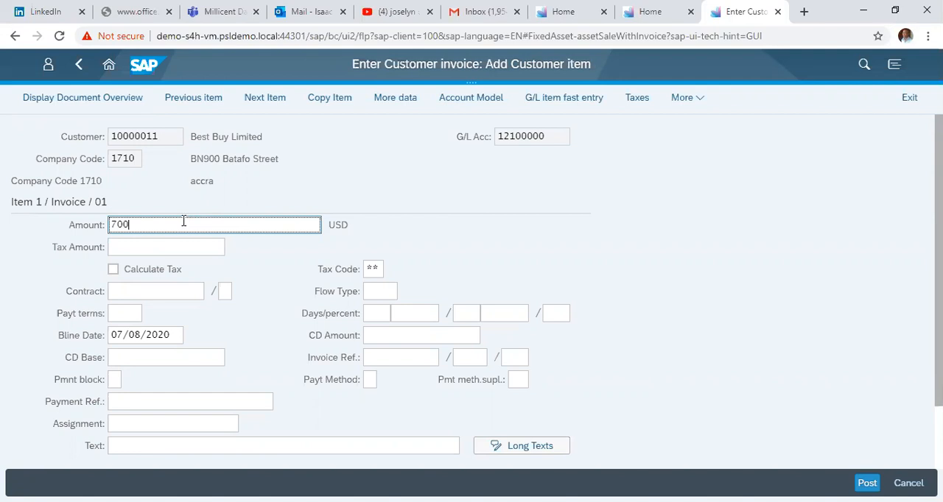
{"action": "left_click", "coordinate": [165, 247]}
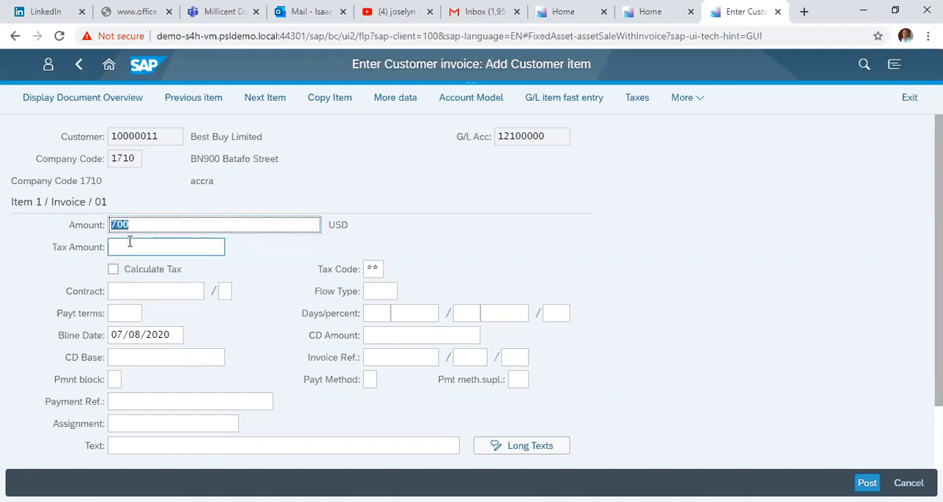
{"action": "scroll", "scroll_direction": "down", "scroll_amount": 3}
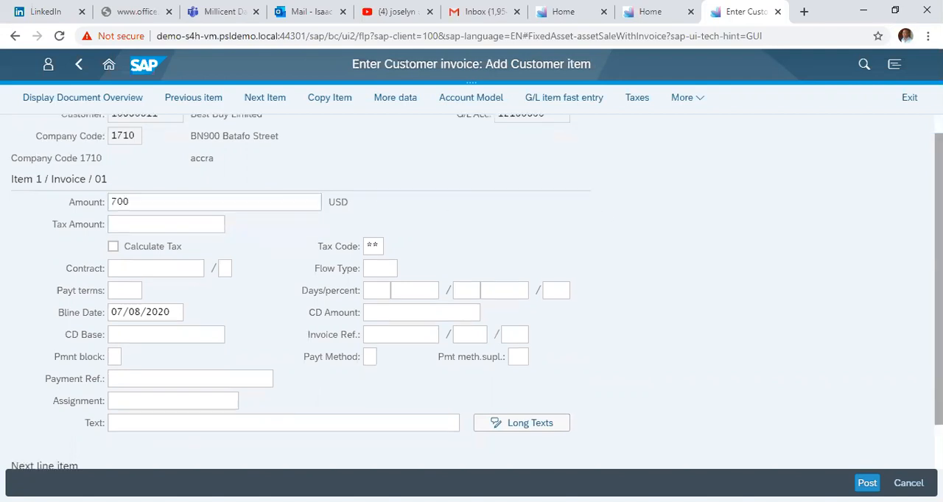
{"action": "scroll", "scroll_direction": "down", "scroll_amount": 3}
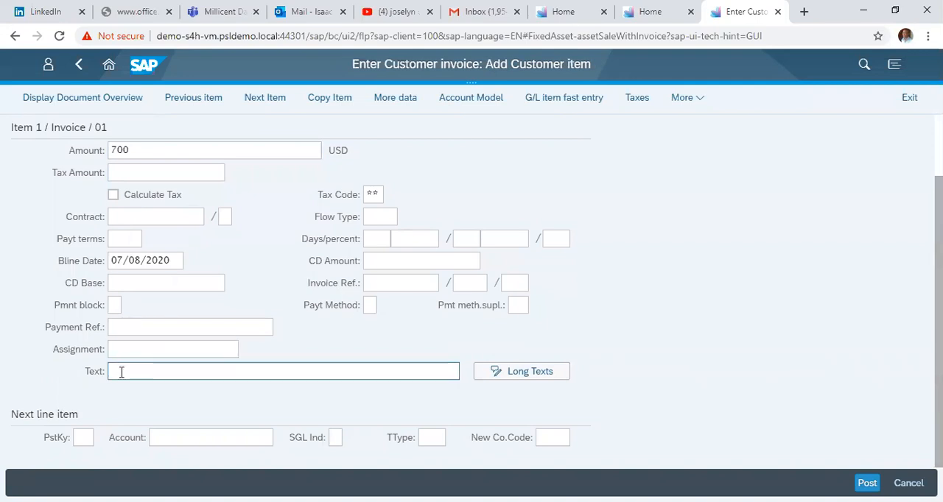
{"action": "type", "text": "Retiremn"}
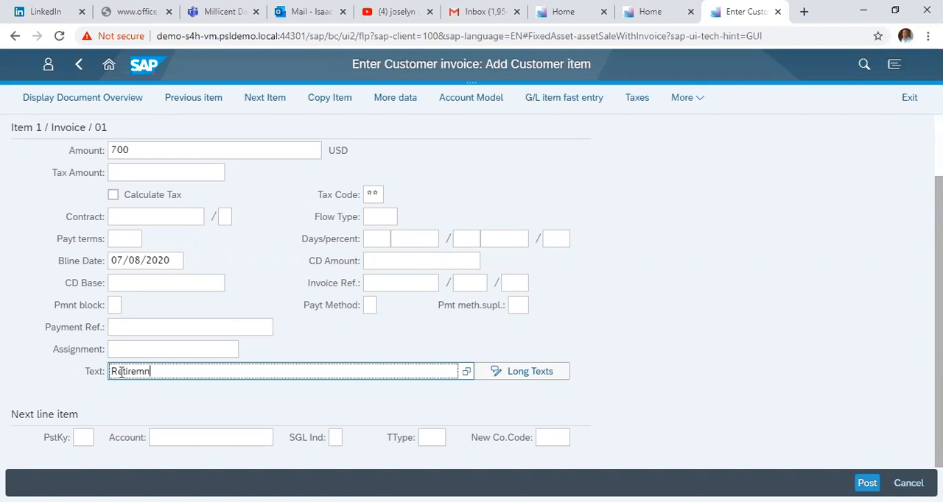
{"action": "key", "text": "Backspace"}
{"action": "type", "text": "ent of A"}
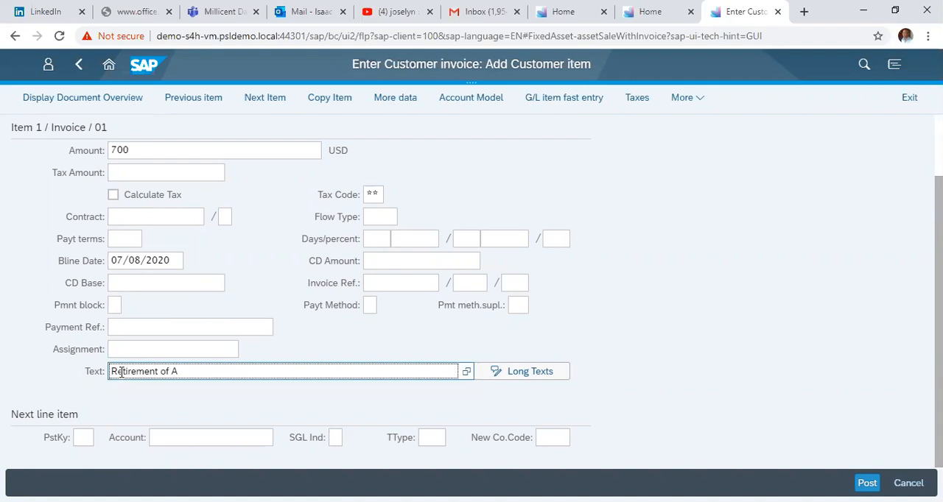
{"action": "type", "text": "800003"}
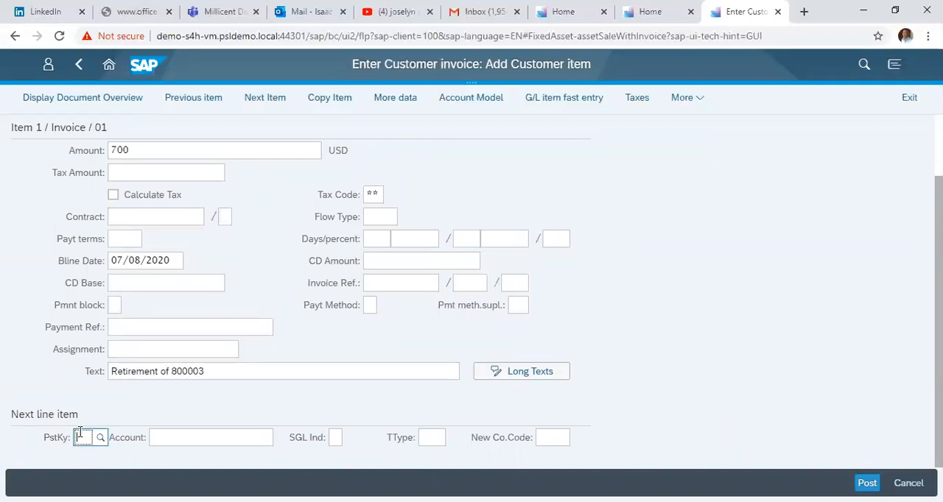
Start the next line item with posting key 50 and account 70020000 for revenue.
{"action": "type", "text": "50"}
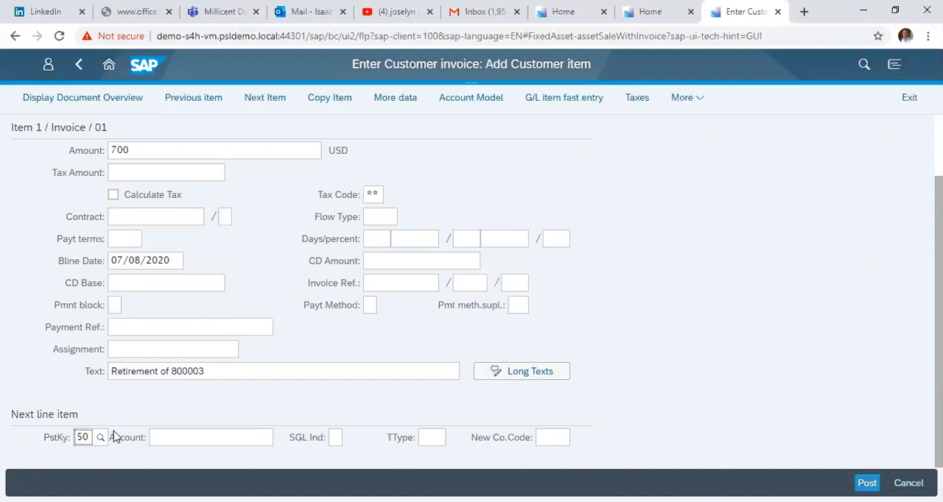
{"action": "left_click", "coordinate": [211, 436]}
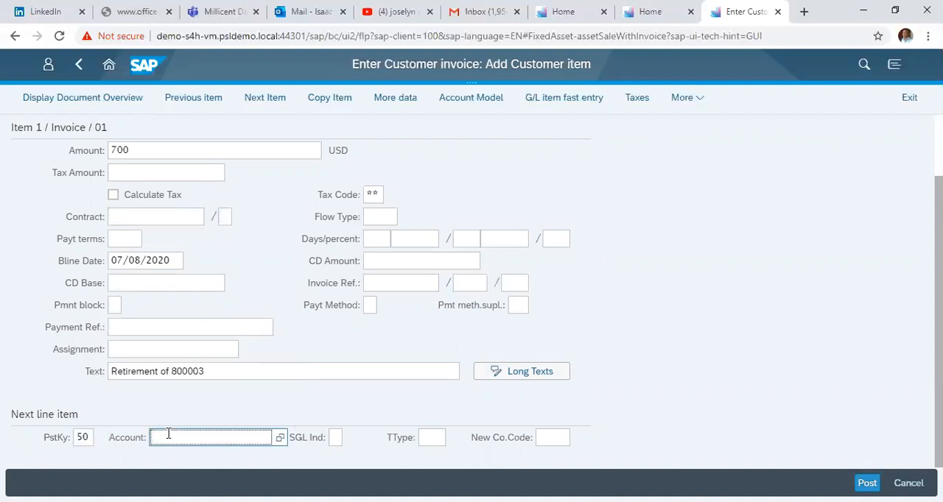
{"action": "mouse_move", "coordinate": [210, 437]}
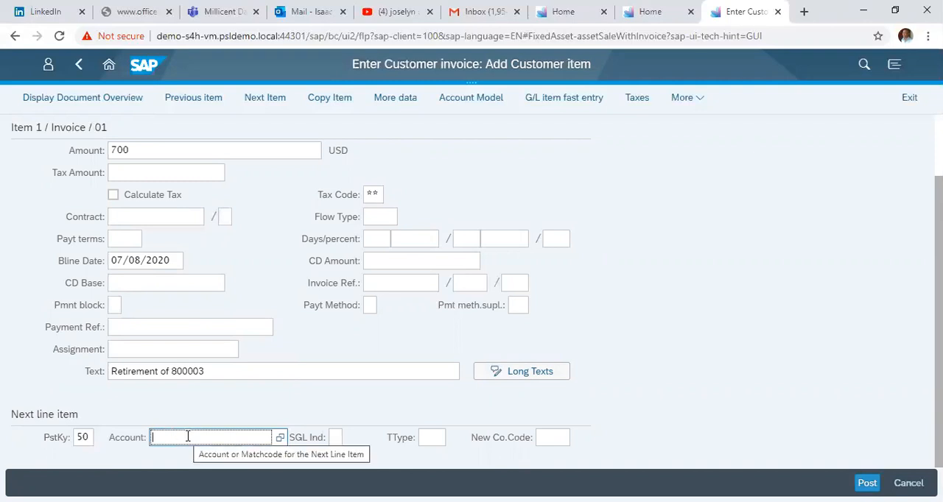
{"action": "type", "text": "70020000"}
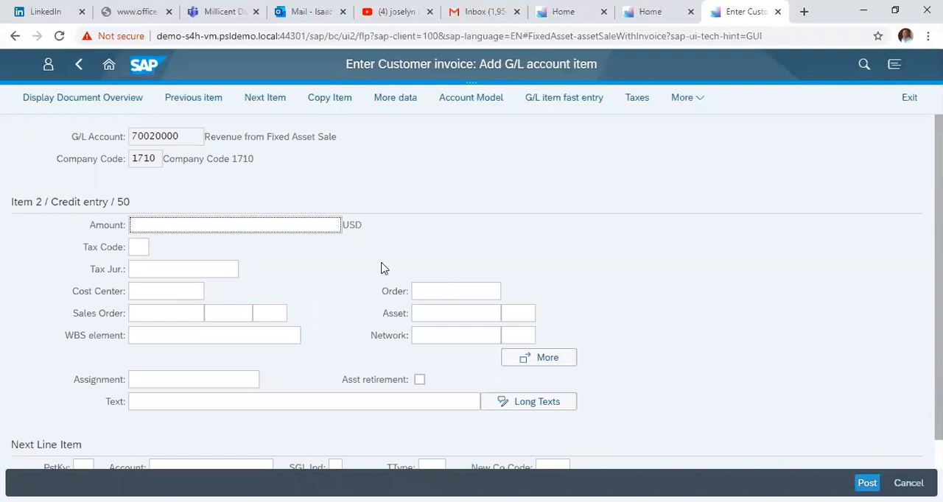
{"action": "mouse_move", "coordinate": [287, 241]}
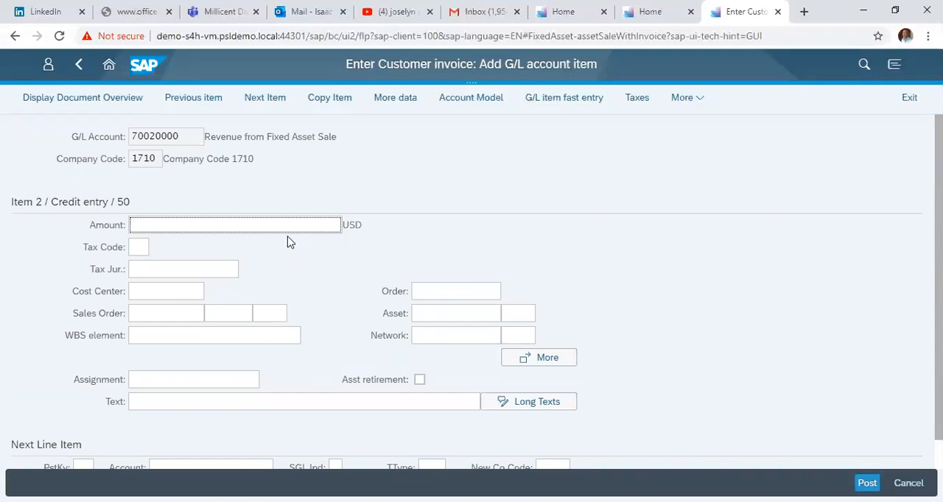
Enter amount 700, tax code 00 and pick cost center 17101101 from the lookup.
{"action": "type", "text": "700"}
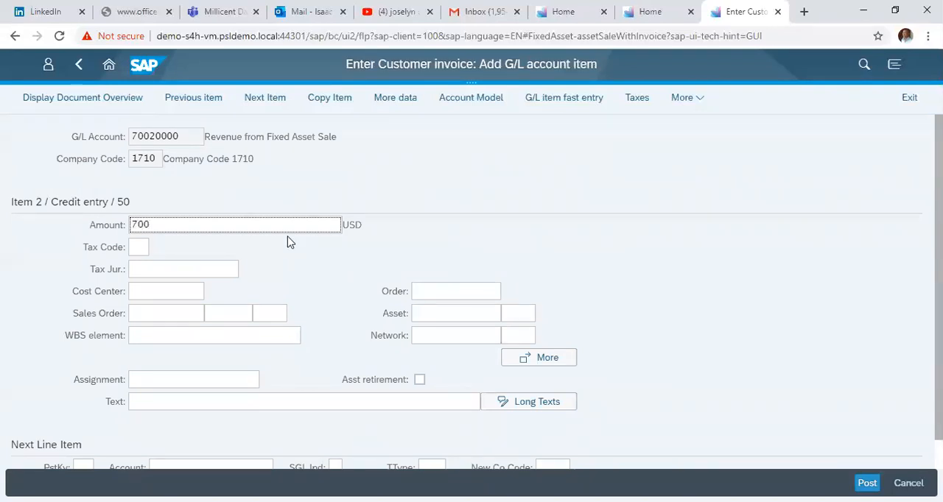
{"action": "left_click", "coordinate": [139, 248]}
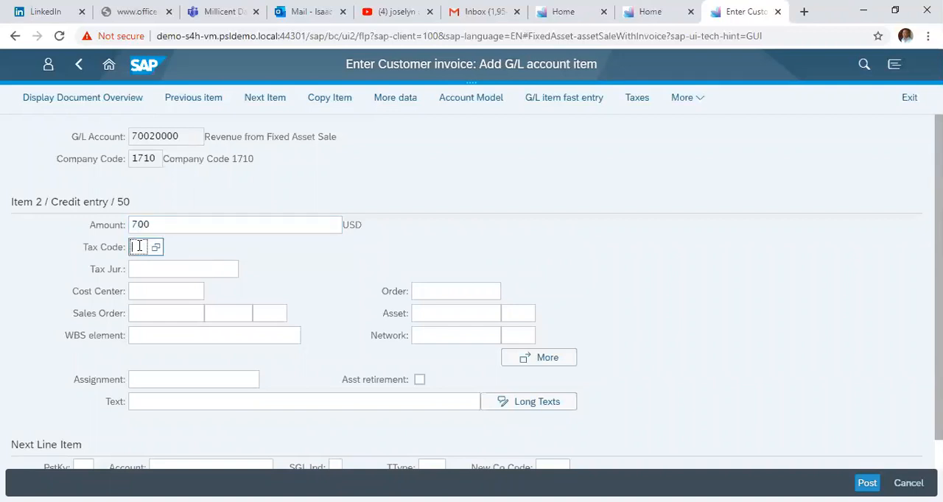
{"action": "left_click", "coordinate": [155, 248]}
{"action": "type", "text": "00"}
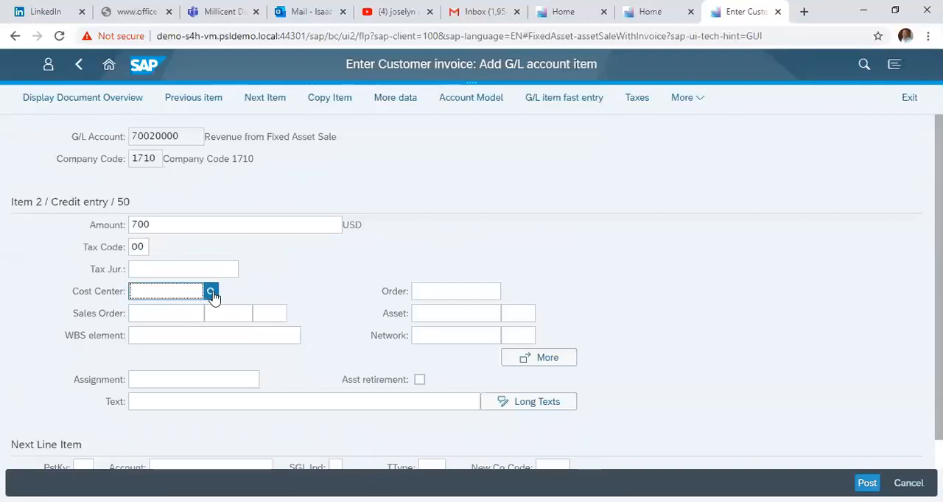
{"action": "left_click", "coordinate": [212, 291]}
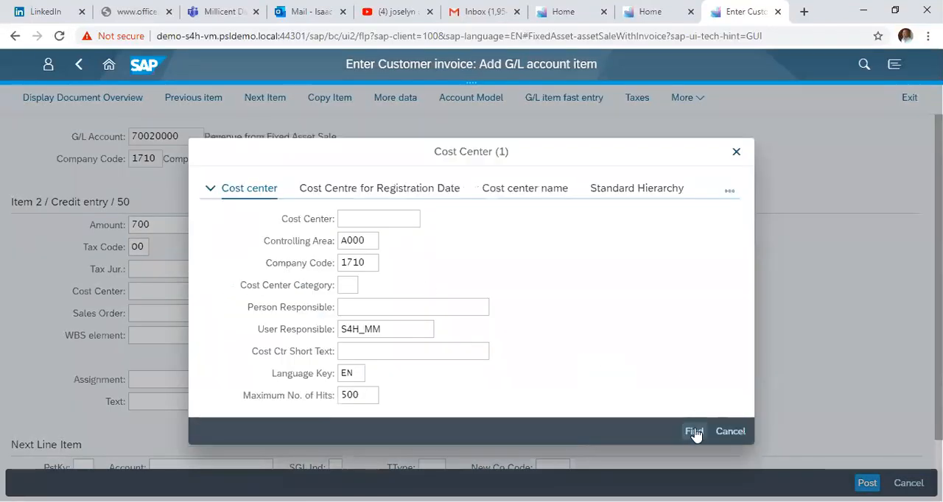
{"action": "left_click", "coordinate": [693, 431]}
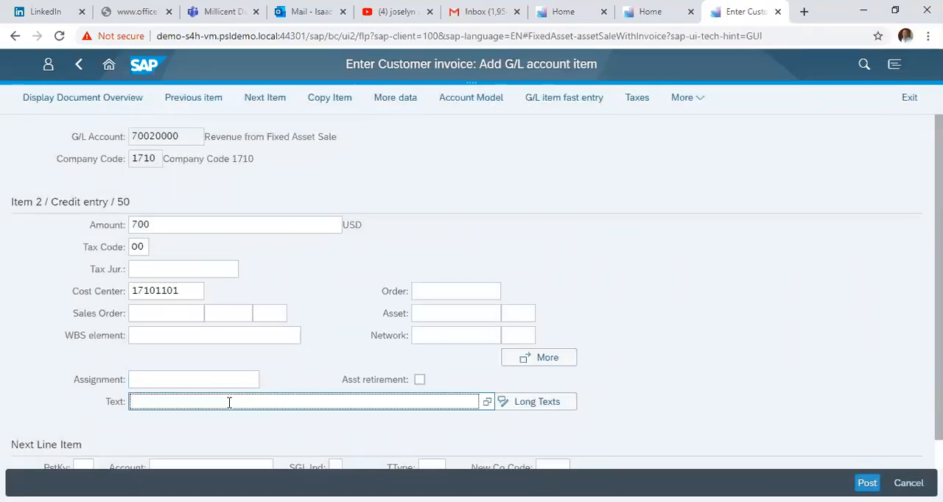
Enter 'Retirement of 800003' as the revenue credit item text.
{"action": "type", "text": "Re"}
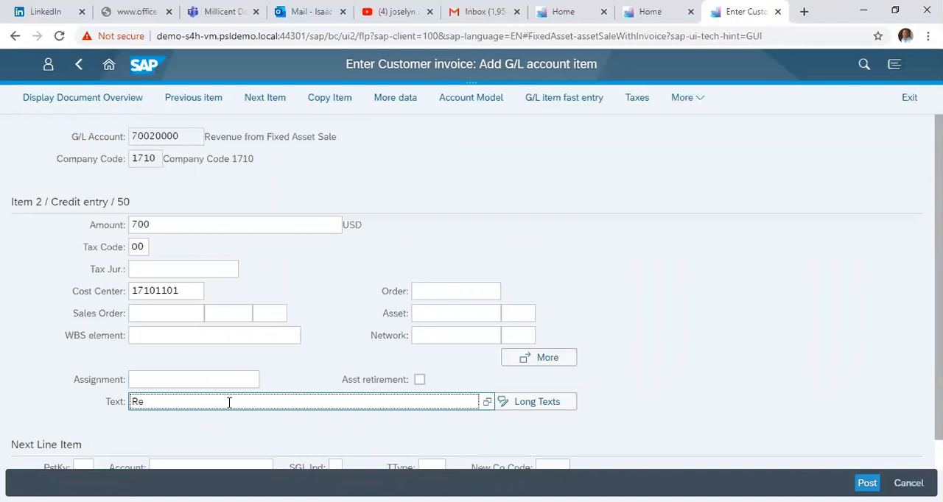
{"action": "type", "text": "tire"}
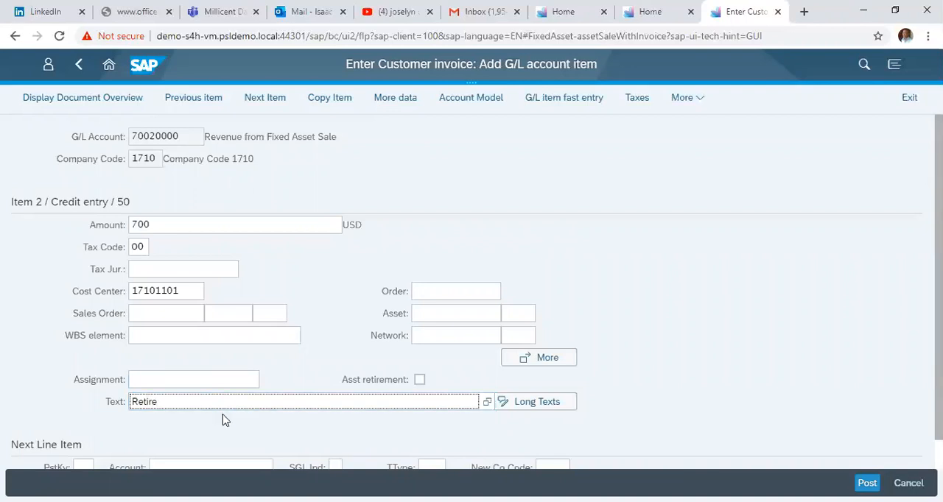
{"action": "type", "text": "Retirement of 800003"}
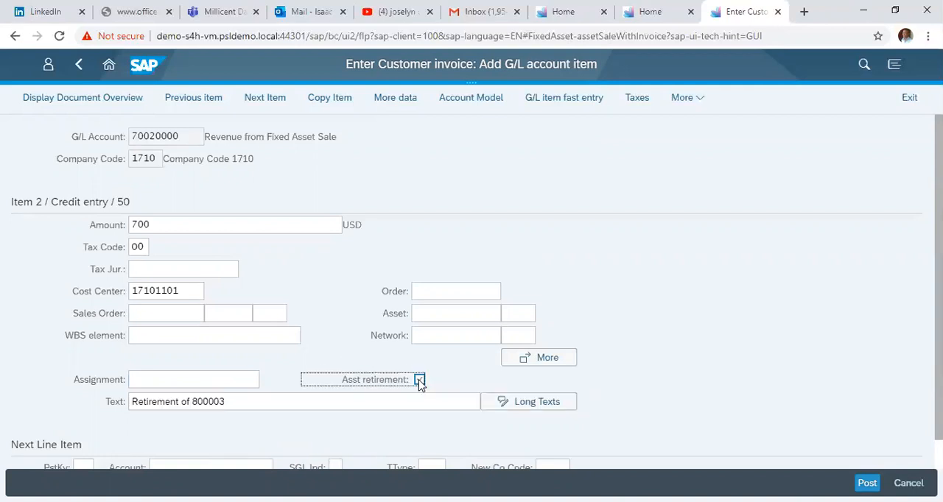
Mark asset retirement with asset 800003 and value date 5/20/2020.
{"action": "left_click", "coordinate": [418, 380]}
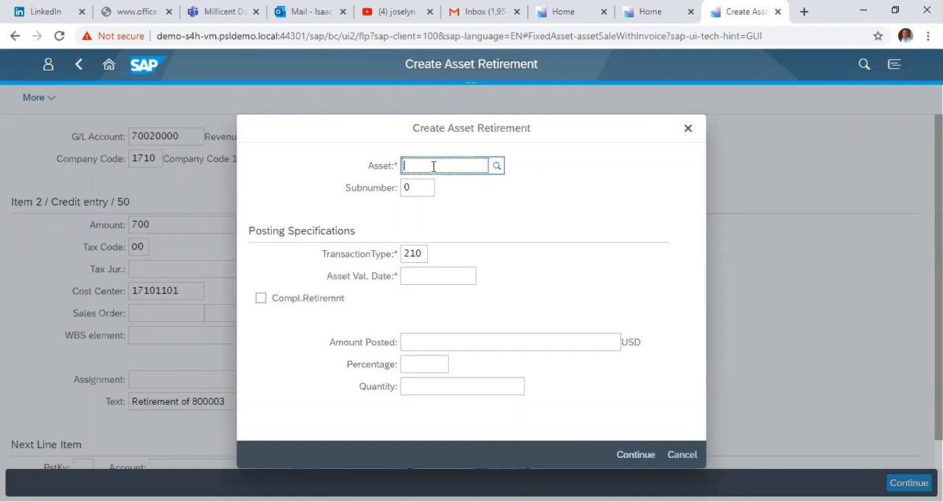
{"action": "type", "text": "80000"}
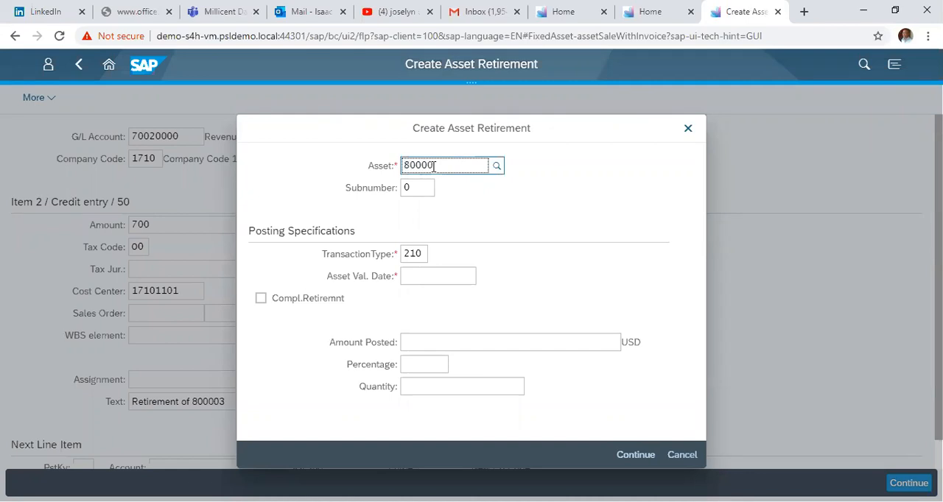
{"action": "left_click", "coordinate": [439, 275]}
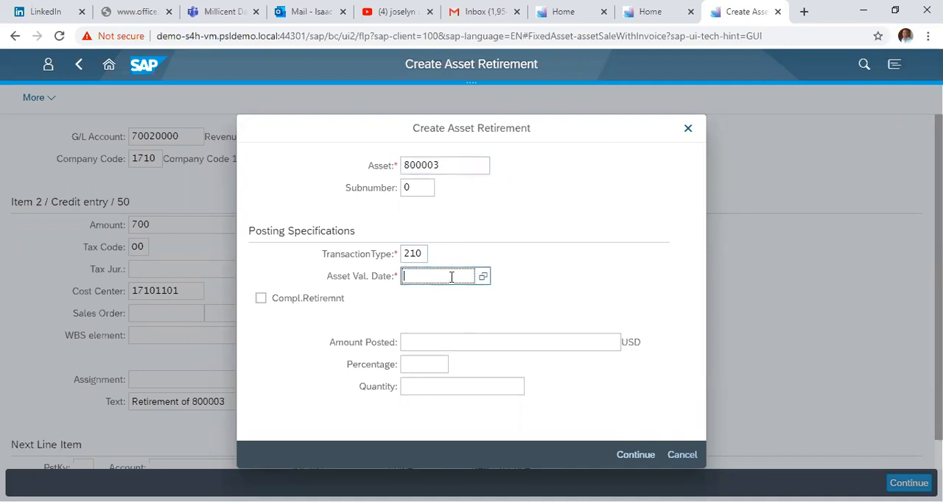
{"action": "mouse_move", "coordinate": [442, 276]}
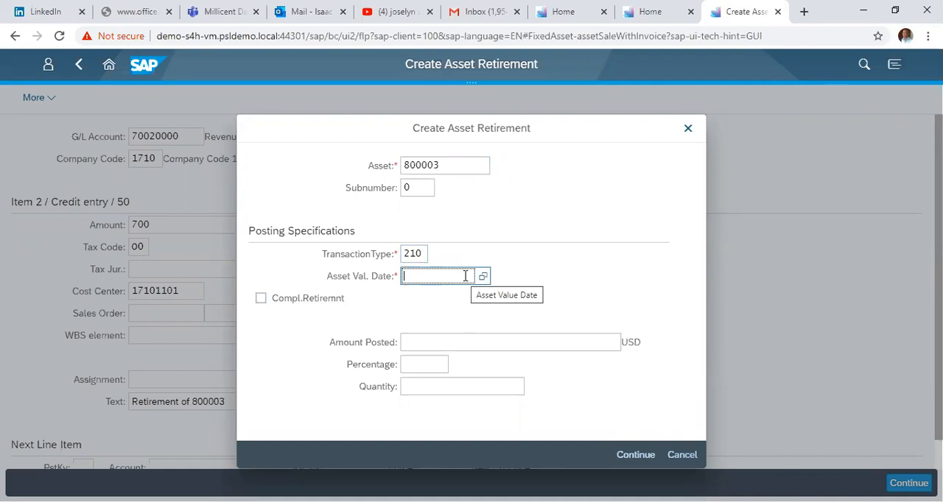
{"action": "type", "text": "5/20/2020"}
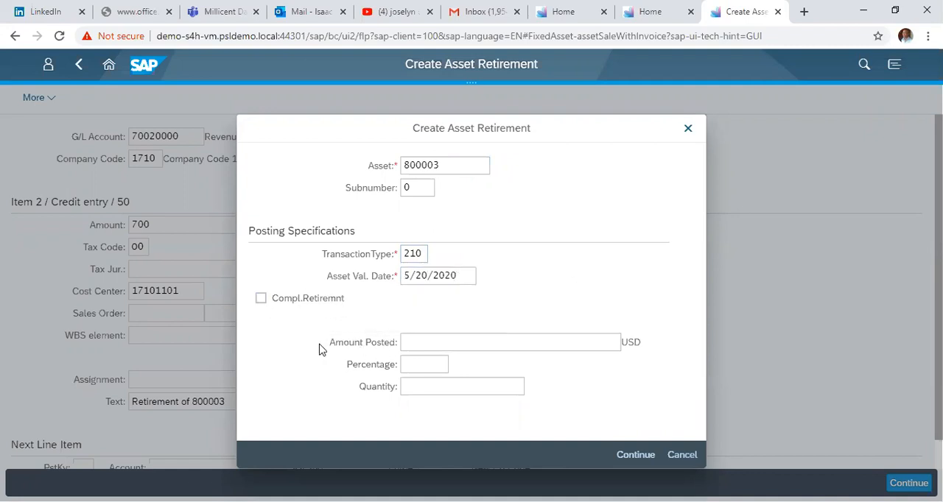
Flag the retirement as complete and confirm the retirement details.
{"action": "left_click", "coordinate": [509, 342]}
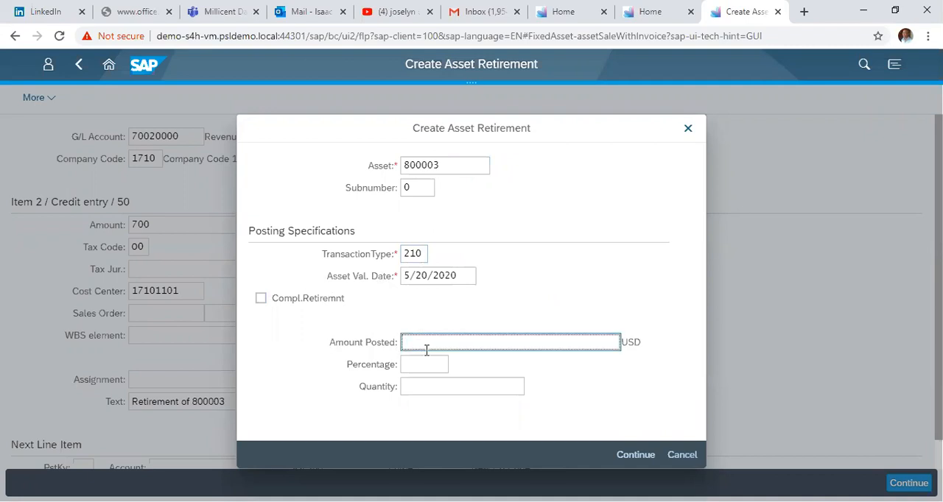
{"action": "left_click", "coordinate": [425, 364]}
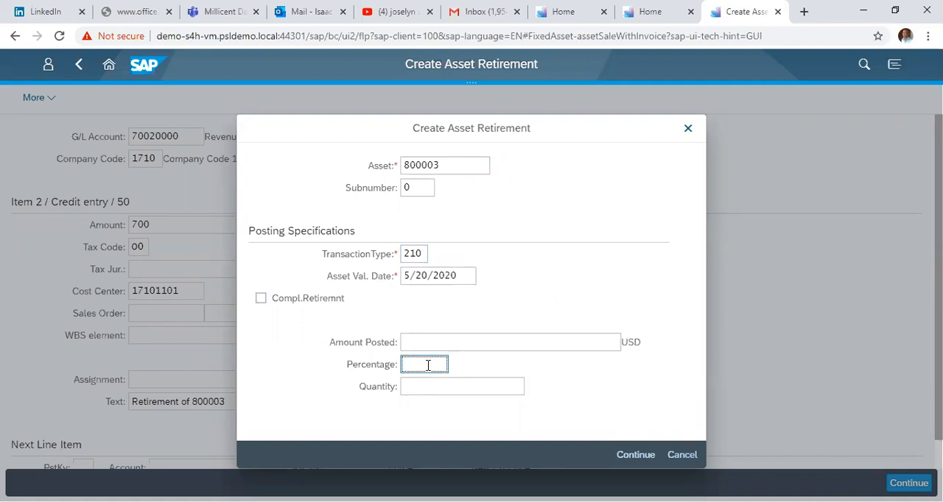
{"action": "left_click", "coordinate": [260, 298]}
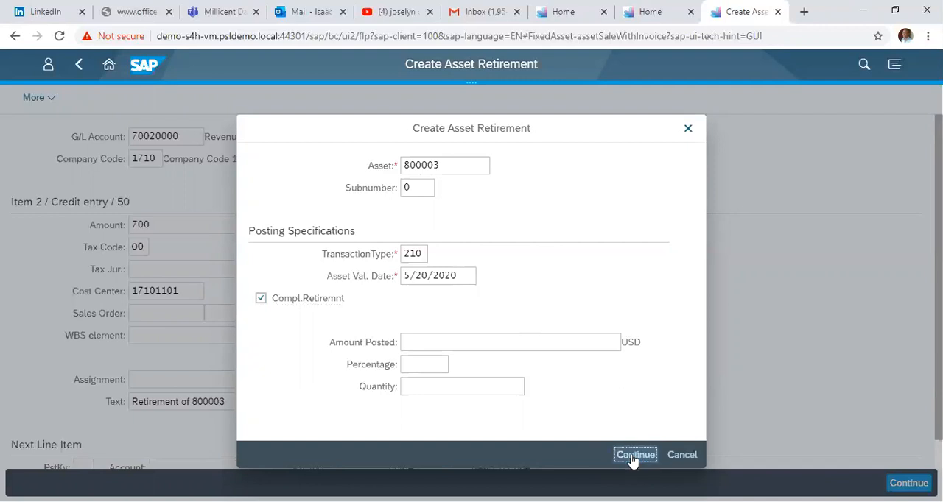
{"action": "left_click", "coordinate": [635, 454]}
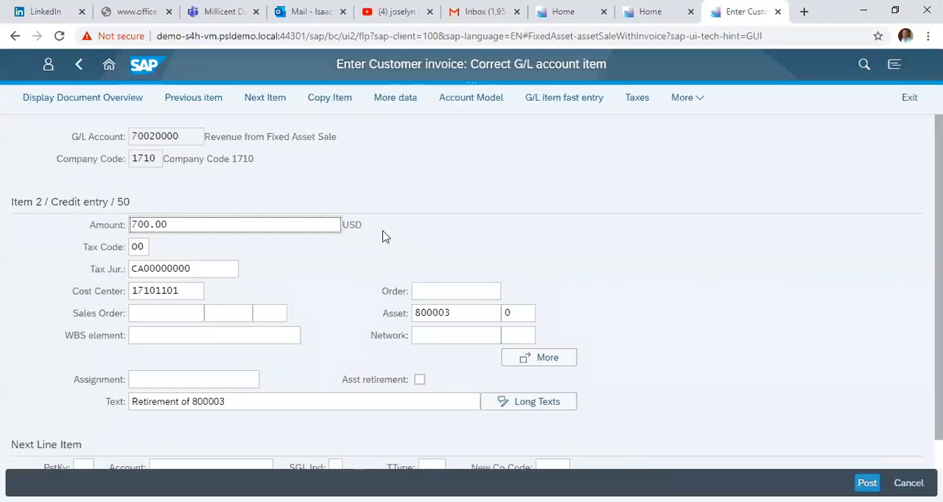
{"action": "mouse_move", "coordinate": [82, 97]}
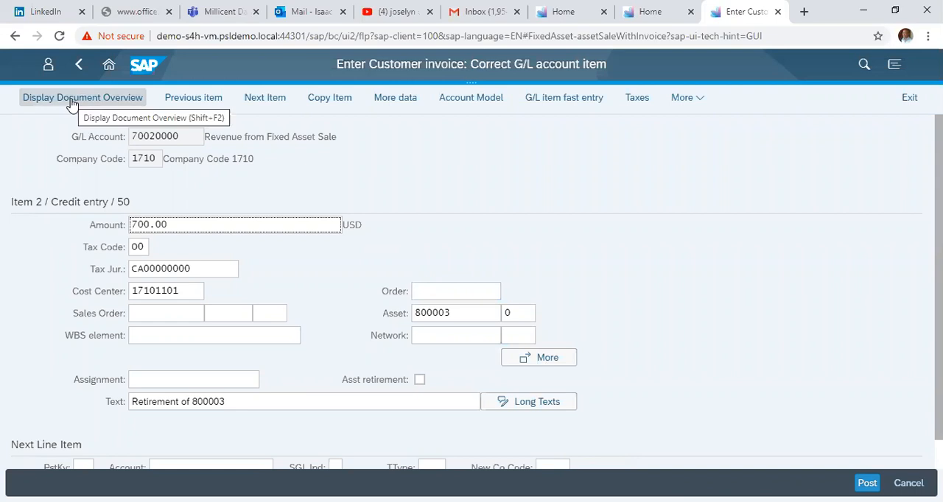
Review the document overview with 700.00 debit and credit, then post the invoice.
{"action": "left_click", "coordinate": [82, 97]}
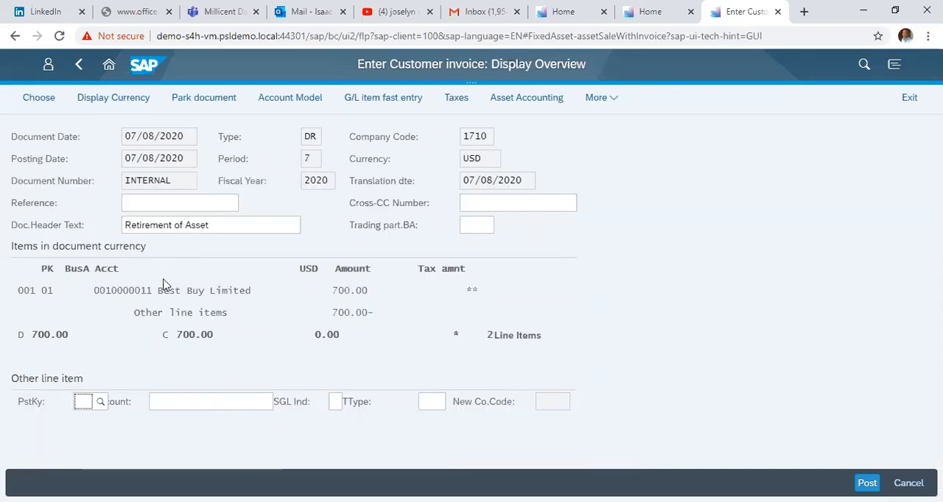
{"action": "mouse_move", "coordinate": [263, 295]}
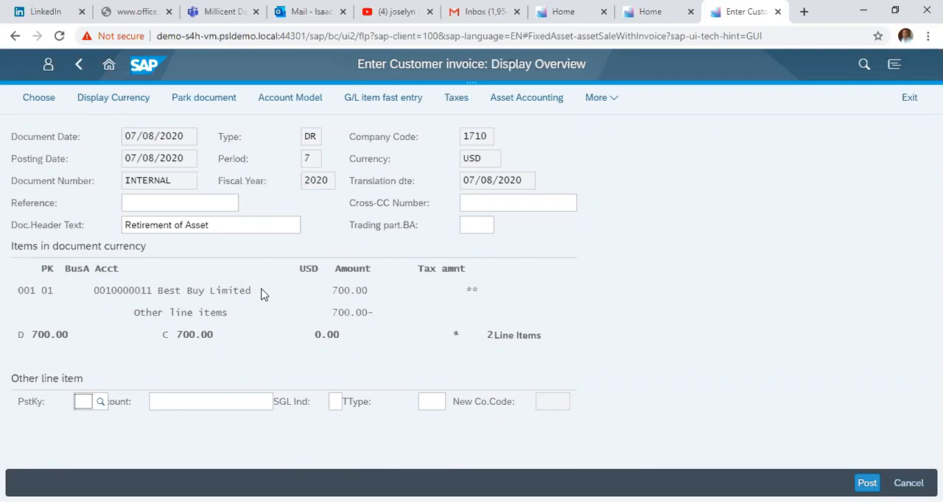
{"action": "left_click", "coordinate": [519, 203]}
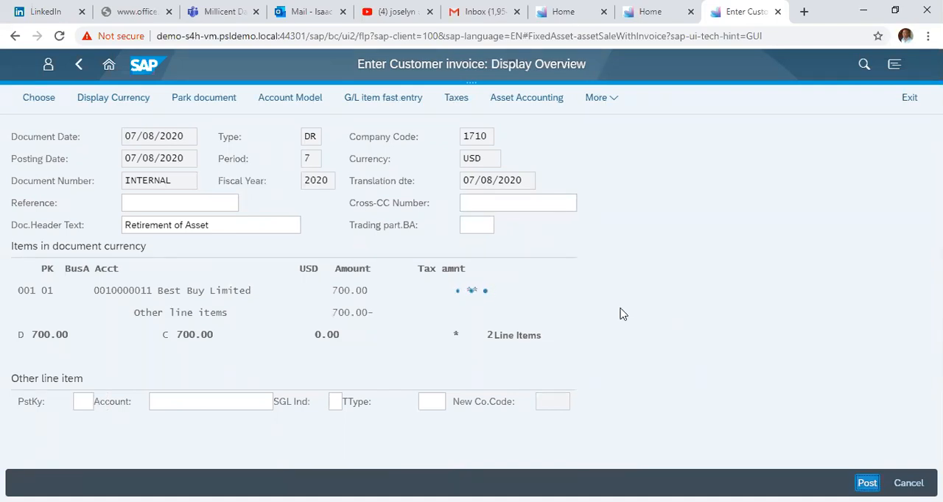
{"action": "left_click", "coordinate": [866, 484]}
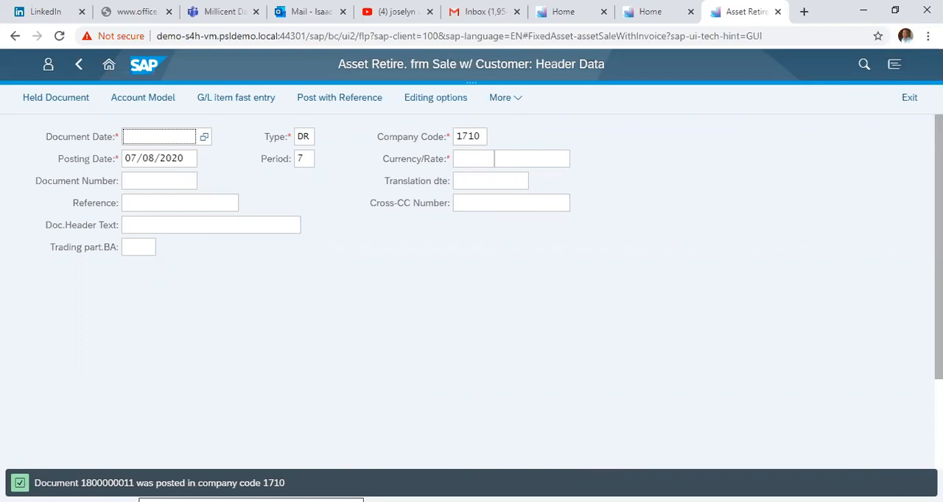
{"action": "mouse_move", "coordinate": [401, 318]}
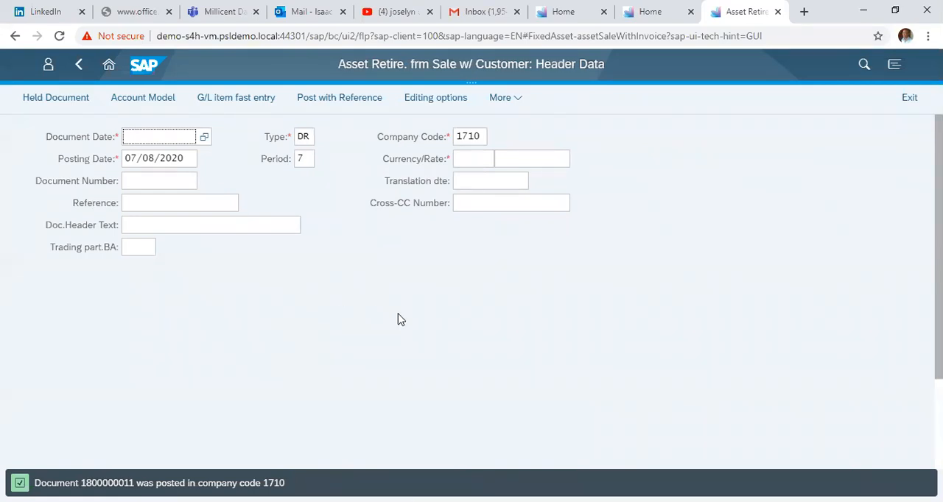
{"action": "left_click", "coordinate": [159, 137]}
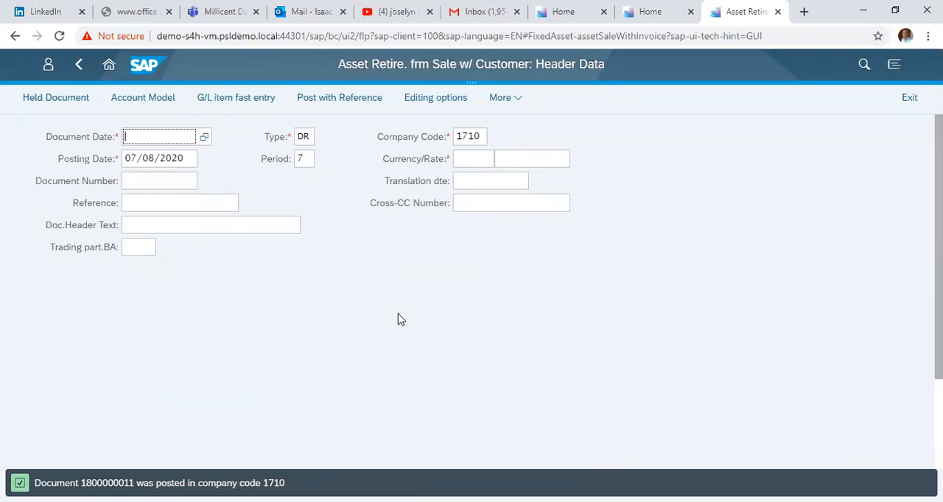